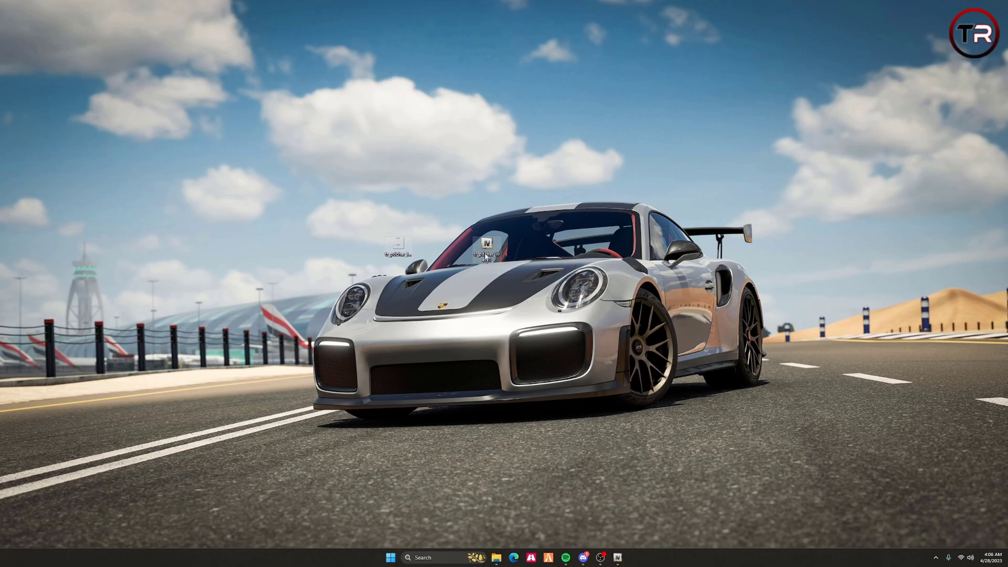
Step: View the embedded textures of tr_pdchar_livery1.yft in OpenIV's Model Viewer
double_click(486, 252)
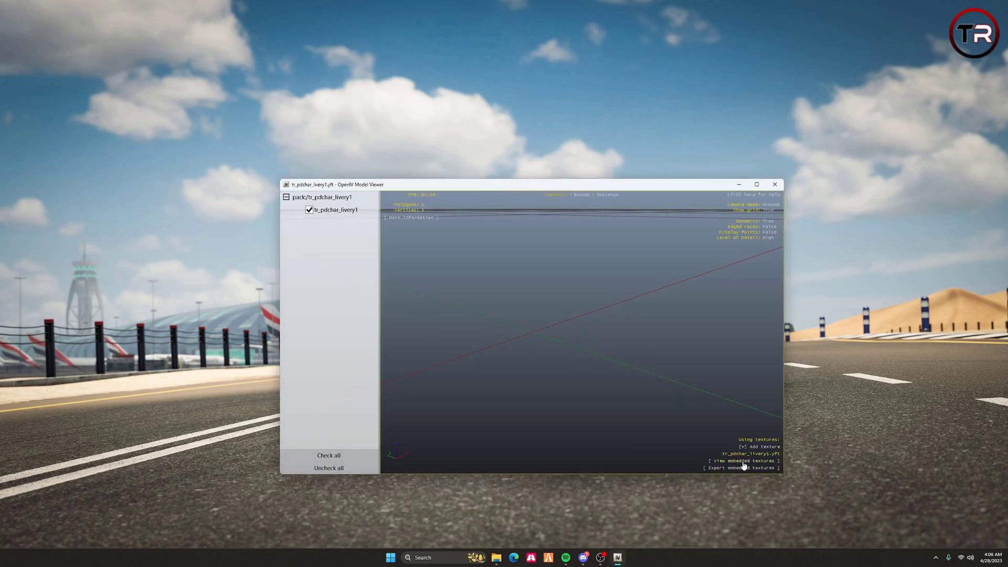
click(744, 460)
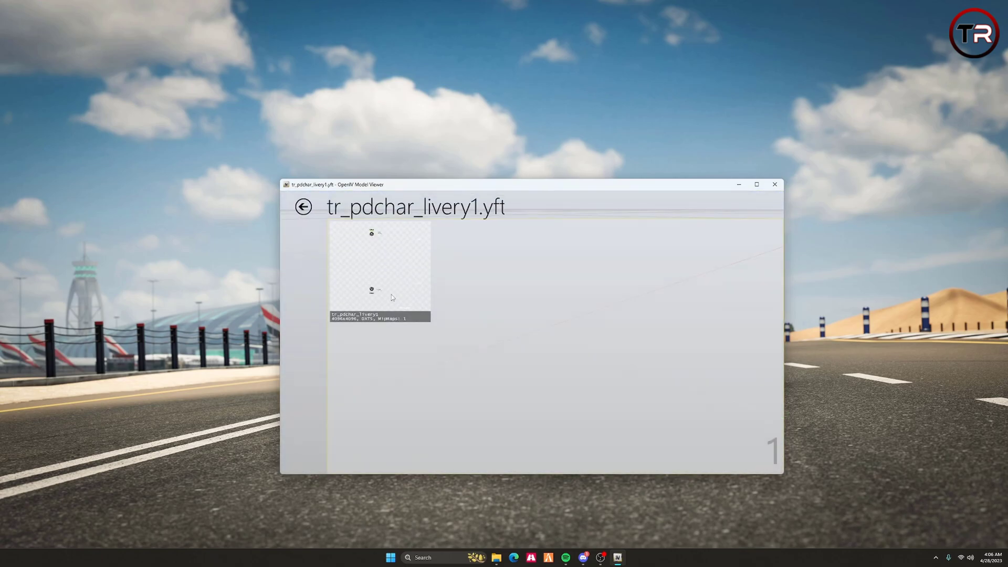
click(774, 185)
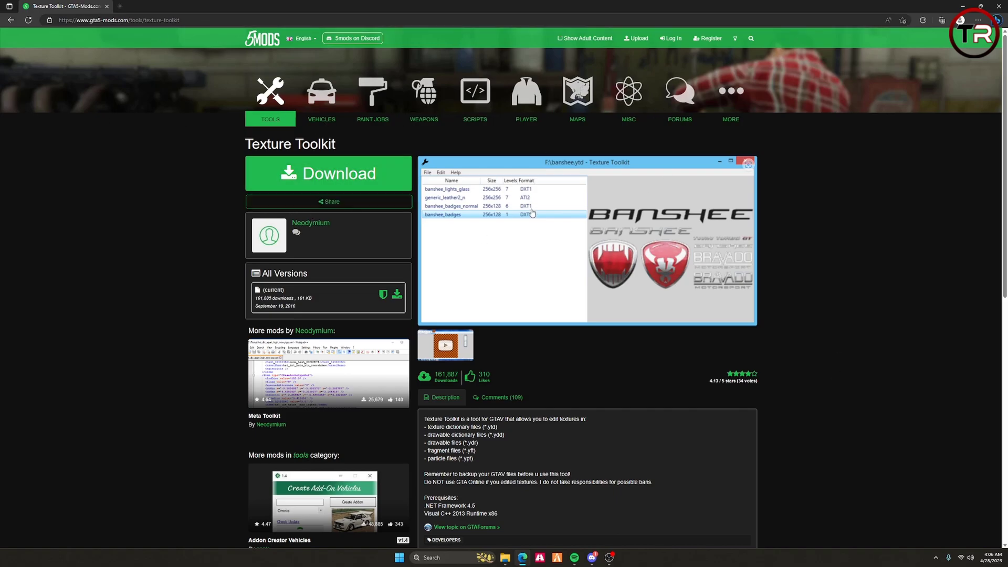
mouse_move(536, 463)
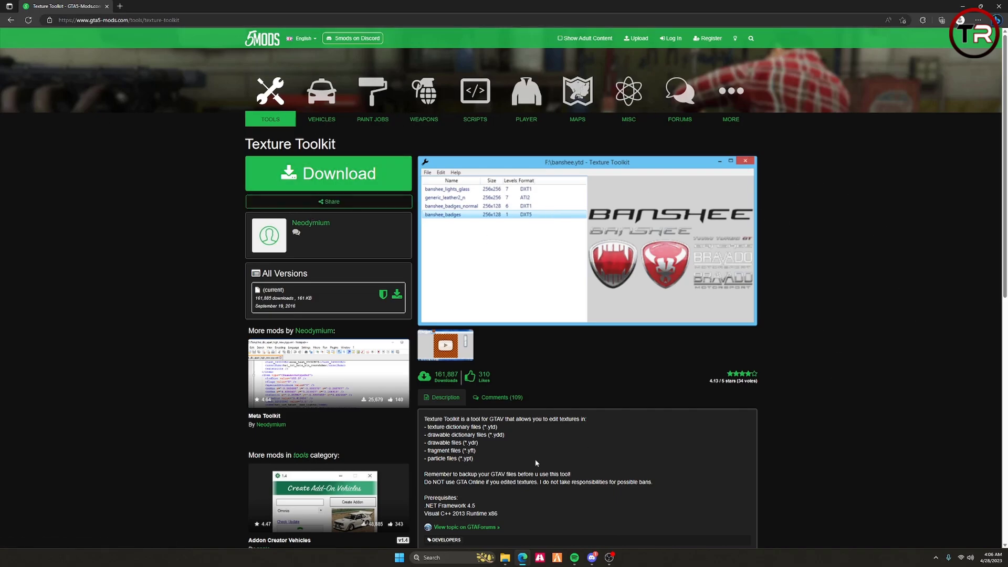
mouse_move(713, 284)
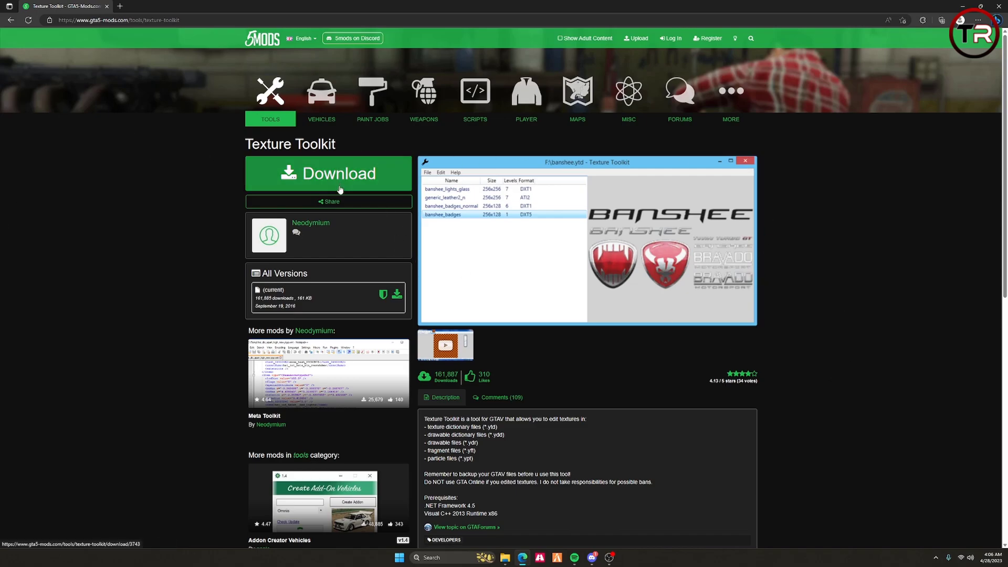
Step: Download the Texture Toolkit zip from GTA5-Mods and close the browser
click(327, 173)
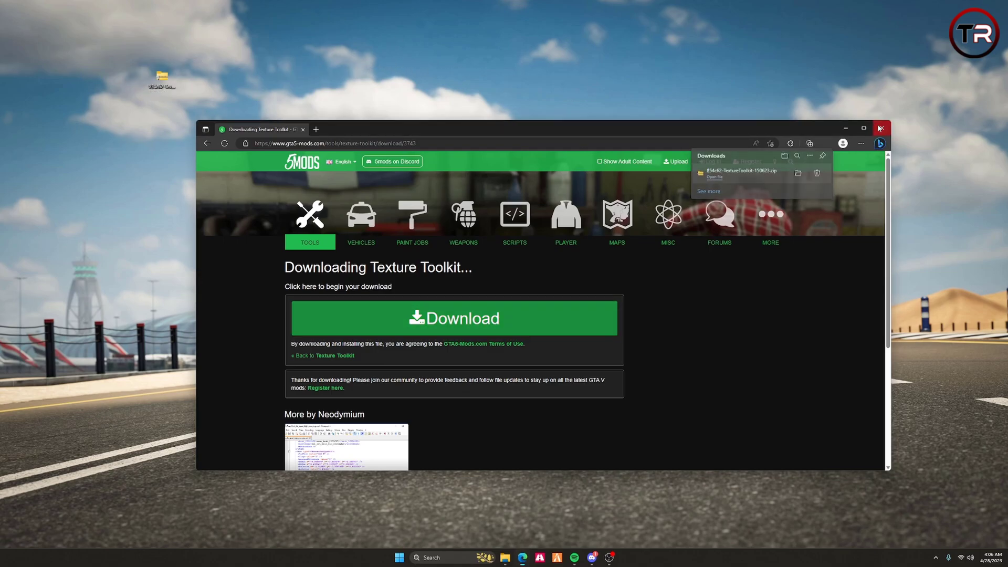
click(880, 129)
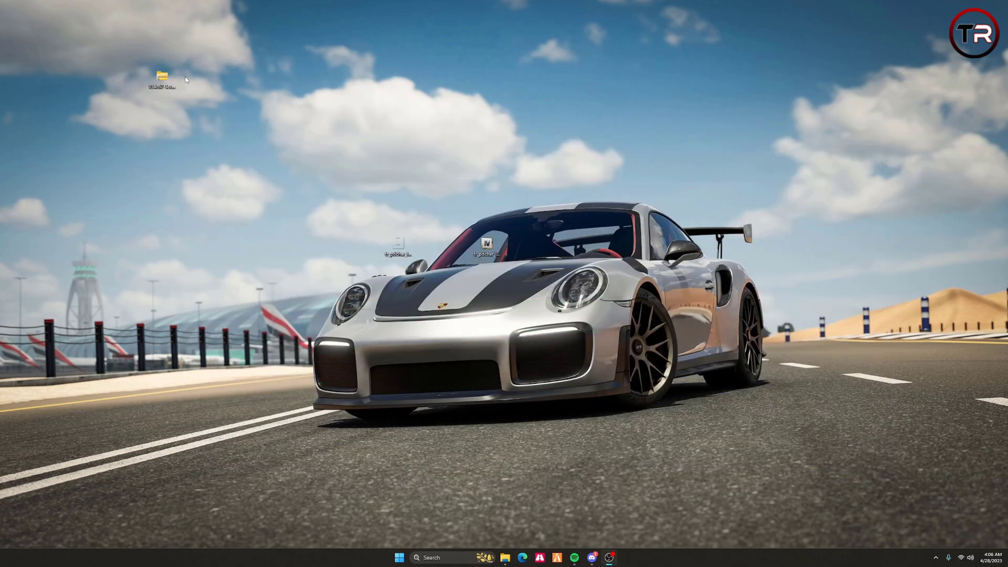
Step: Extract the Texture Toolkit zip and launch the TextureTool application
right_click(162, 76)
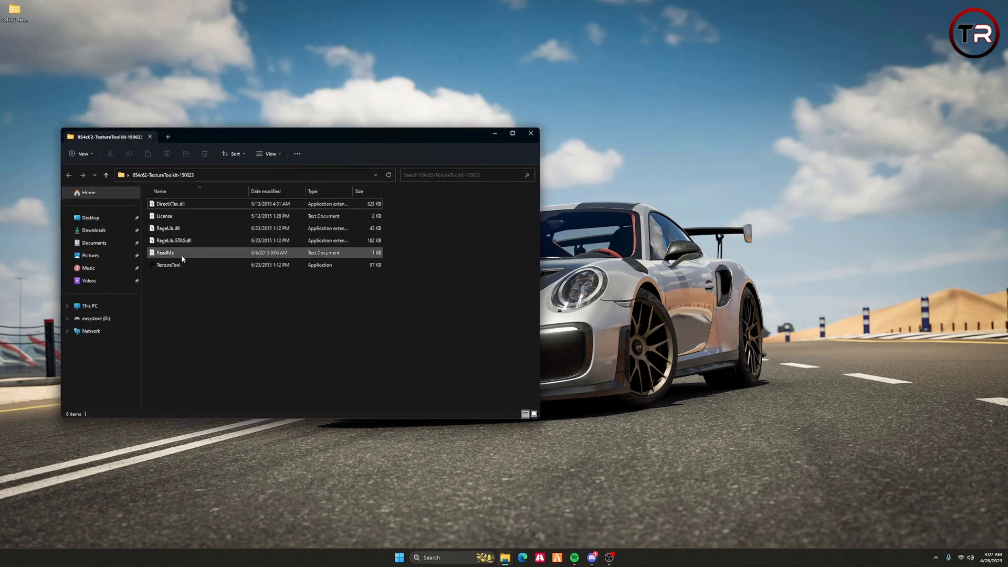
double_click(168, 265)
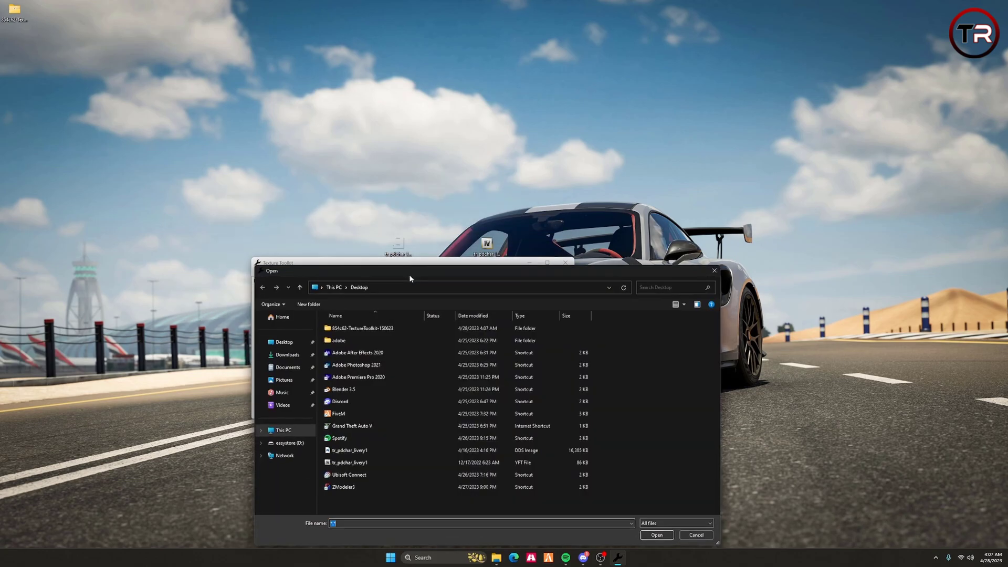
Step: Load tr_pdchar_livery1.yft from the Desktop into Texture Toolkit
click(349, 460)
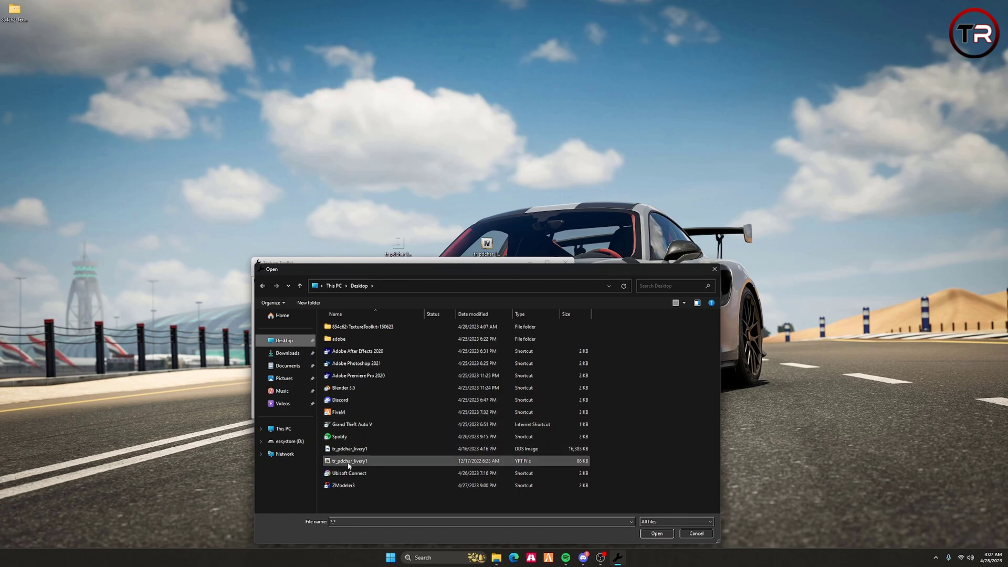
mouse_move(530, 466)
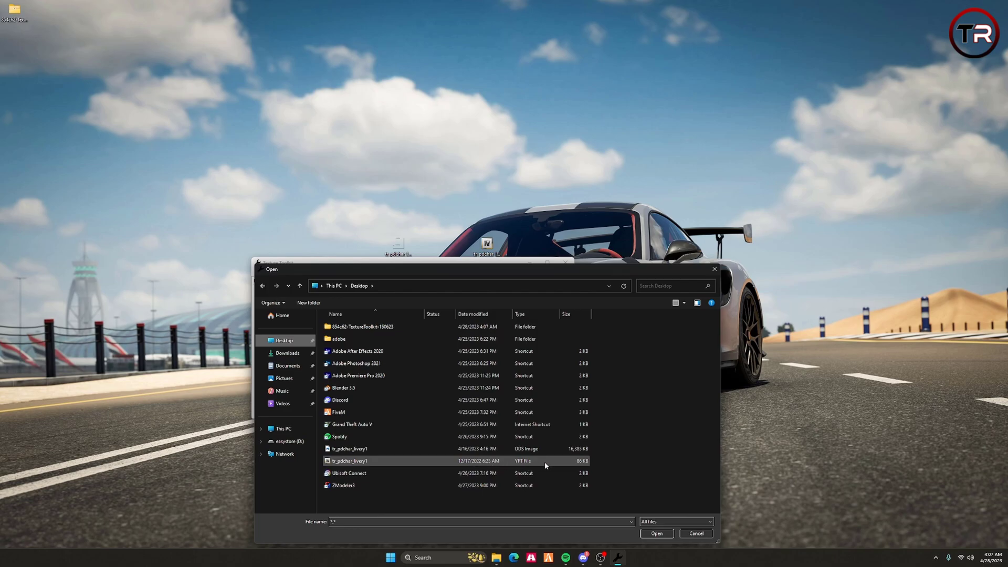
click(655, 537)
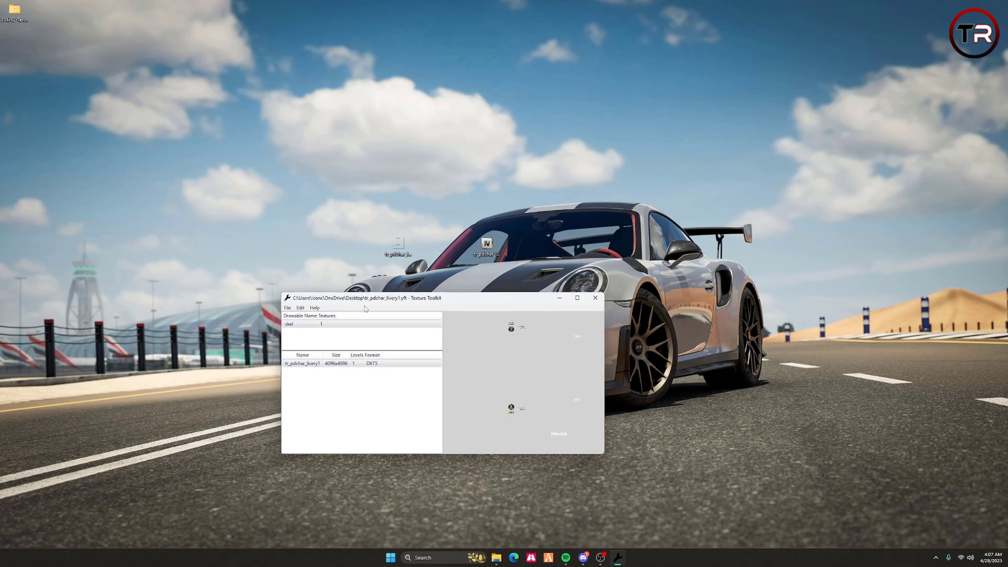
mouse_move(467, 266)
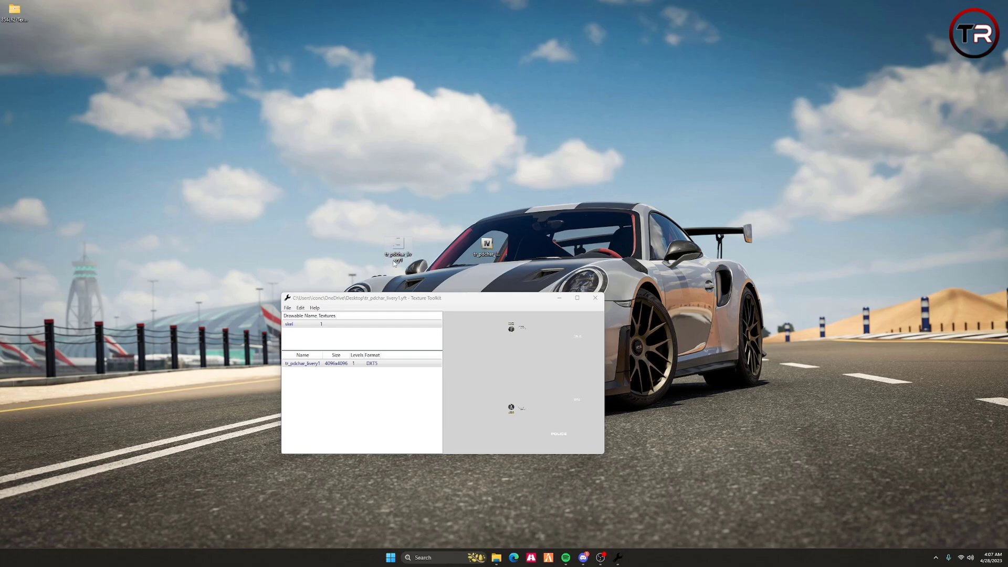
mouse_move(397, 251)
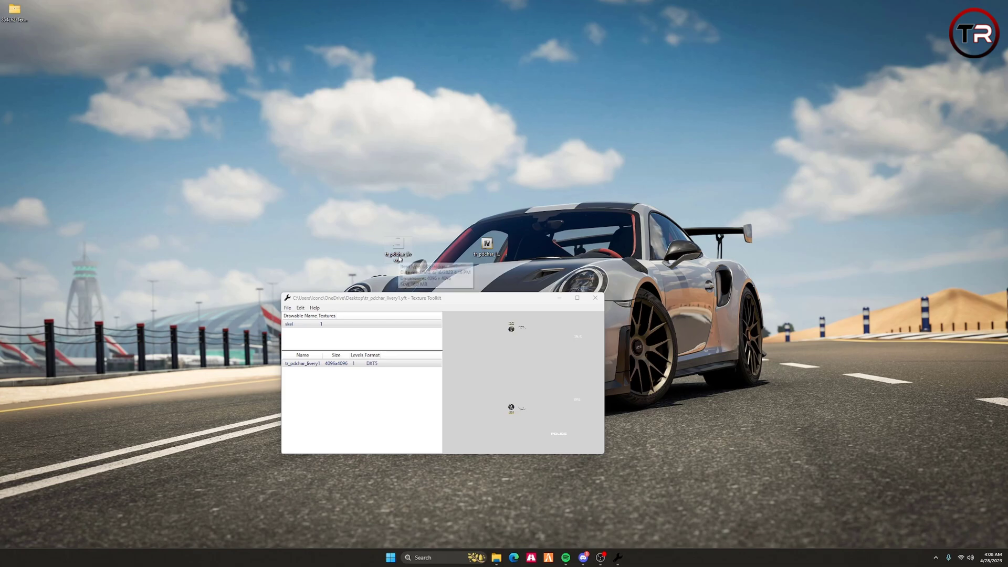
mouse_move(324, 352)
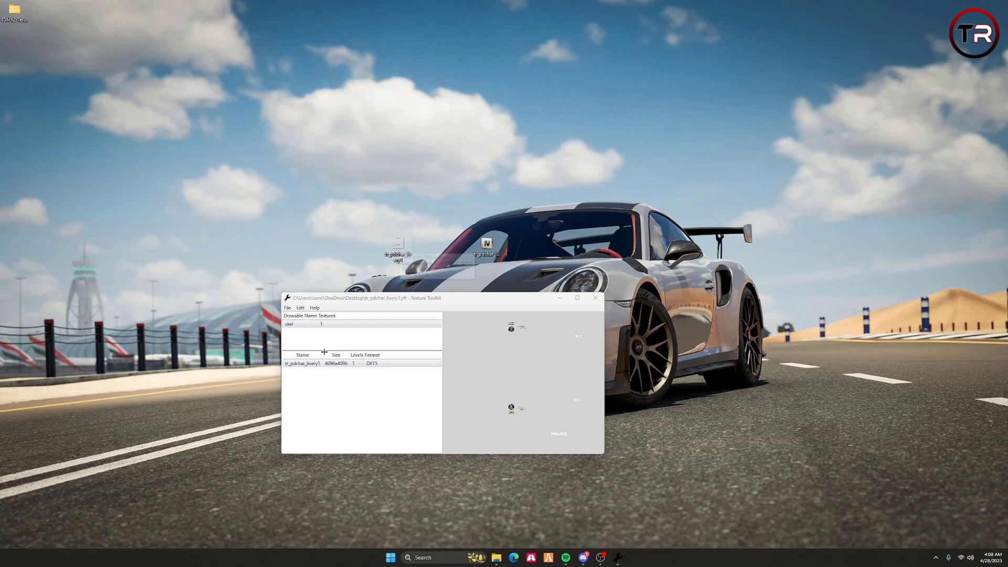
click(320, 363)
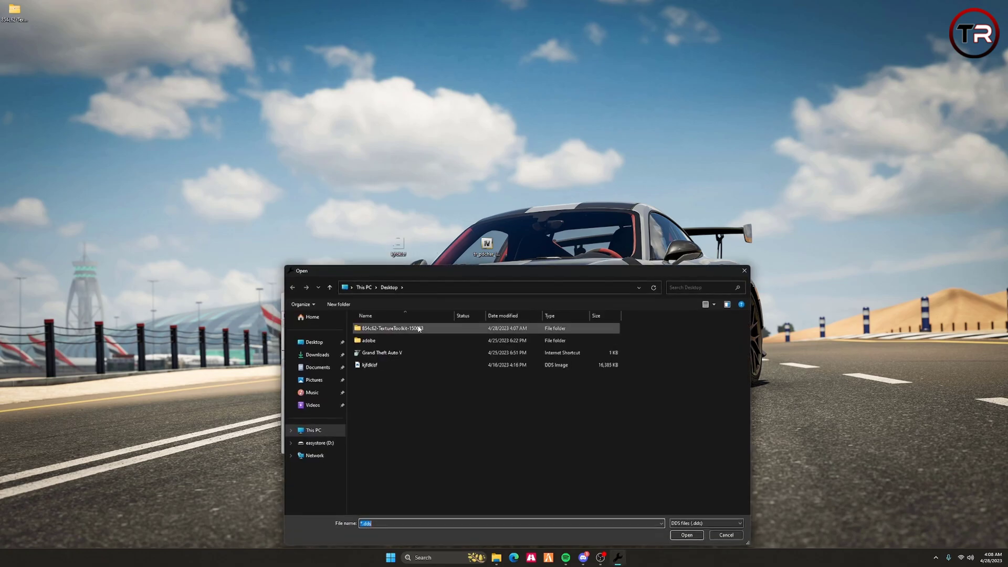
Step: Browse the Edit > Replace dialog to the Desktop DDS image for the livery texture
click(686, 534)
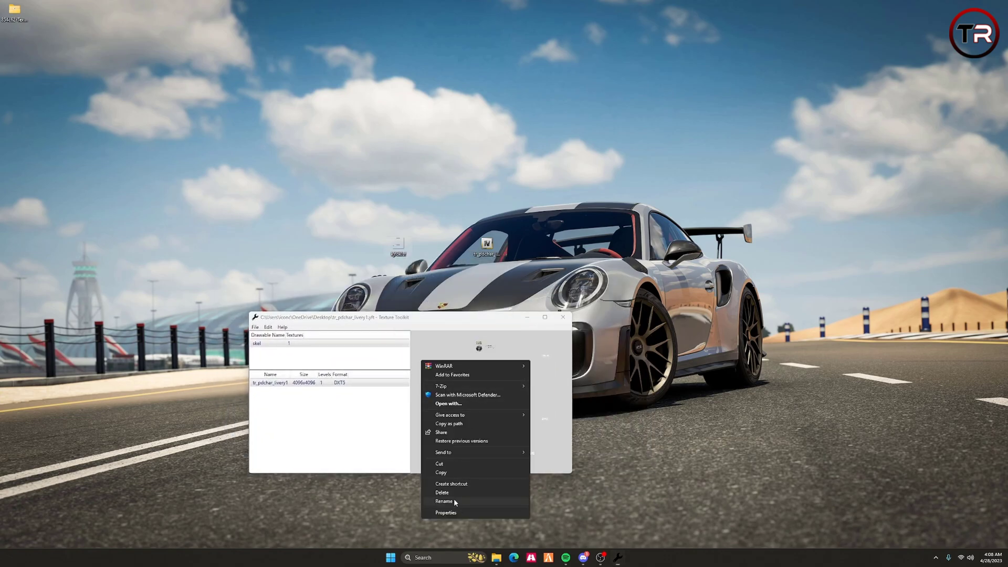
Step: Rename the DDS, replace the livery texture with the POLICE artwork and save the YFT
click(444, 502)
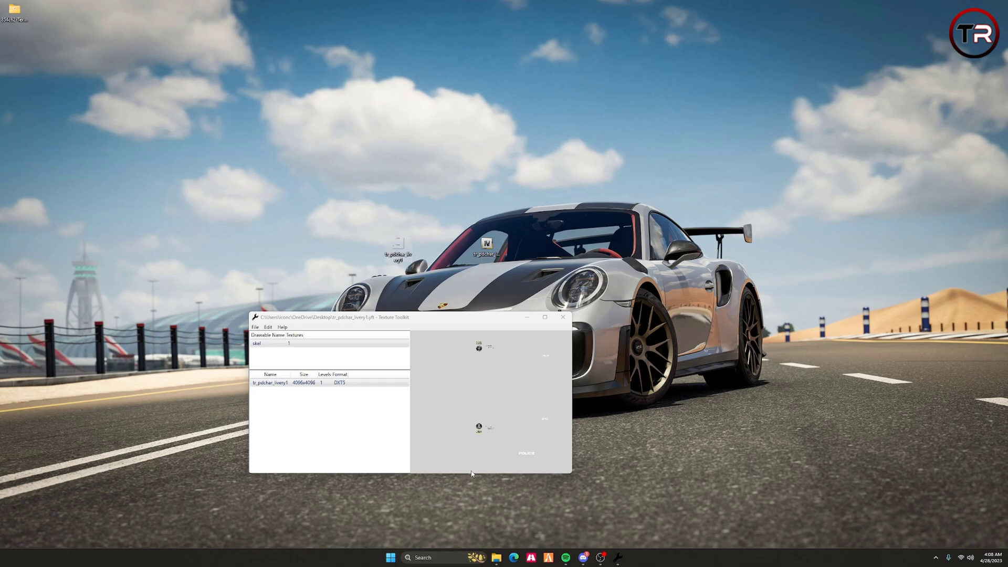
click(268, 327)
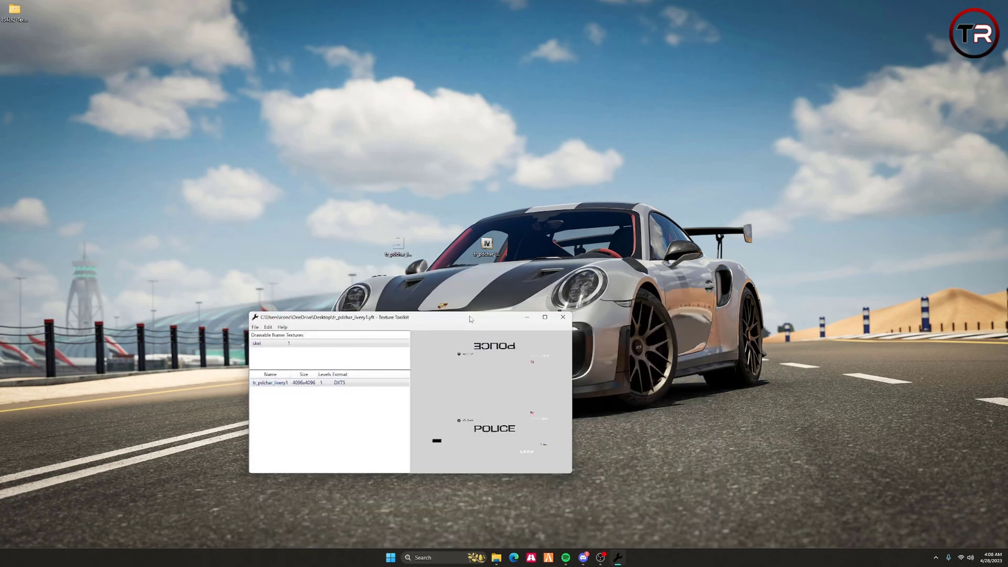
click(310, 337)
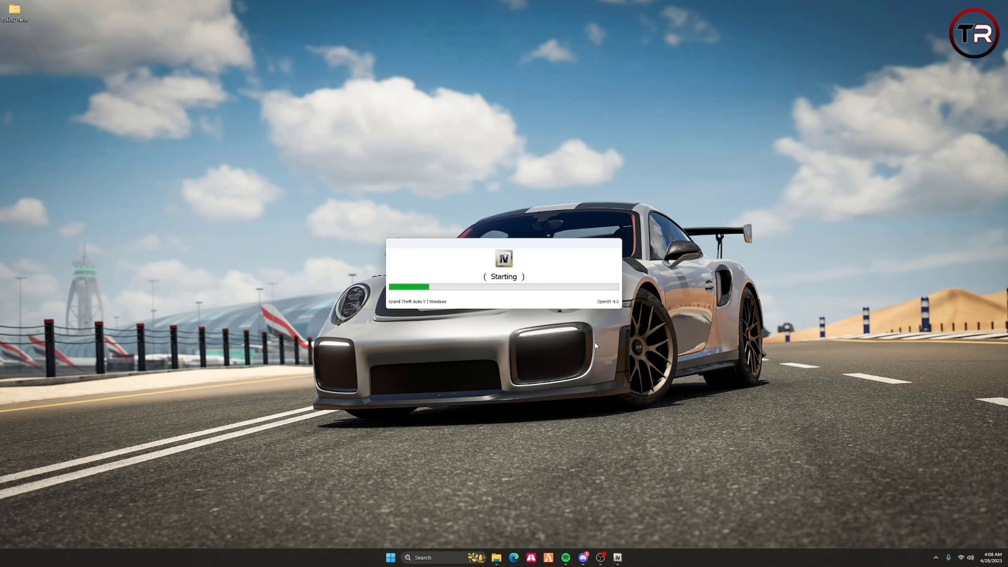
mouse_move(680, 523)
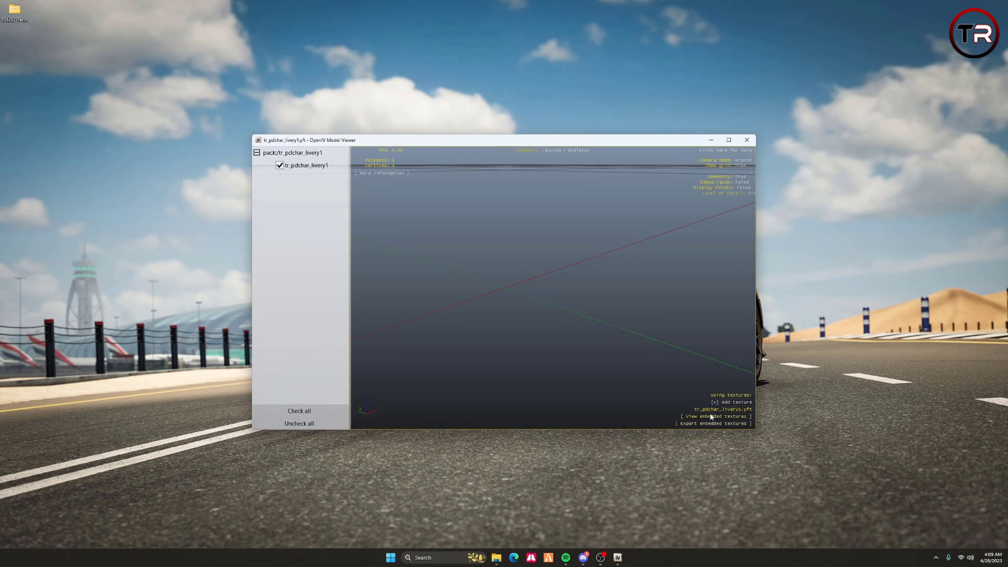
Step: Confirm in OpenIV that the YFT's embedded texture now shows the POLICE livery
click(714, 416)
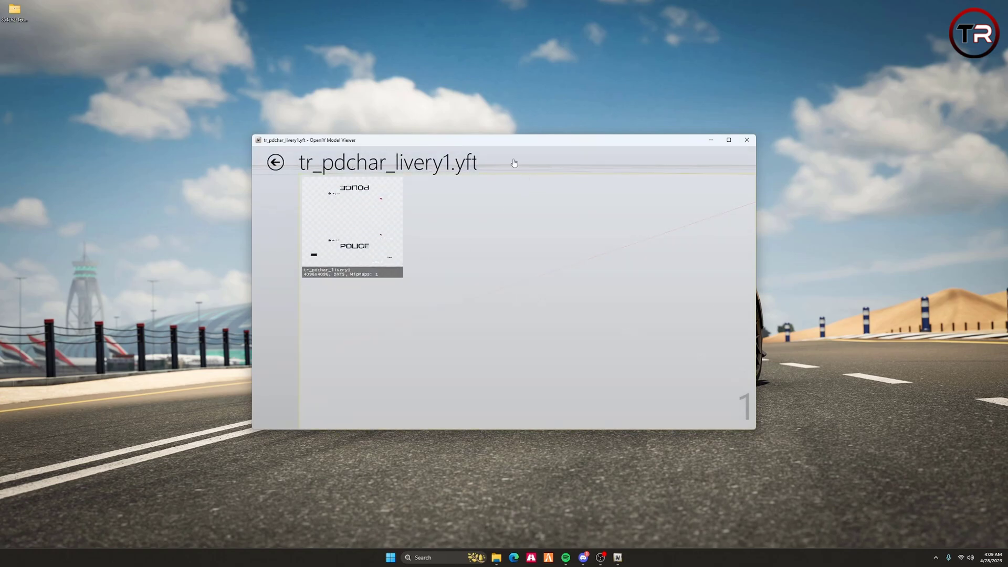
mouse_move(363, 209)
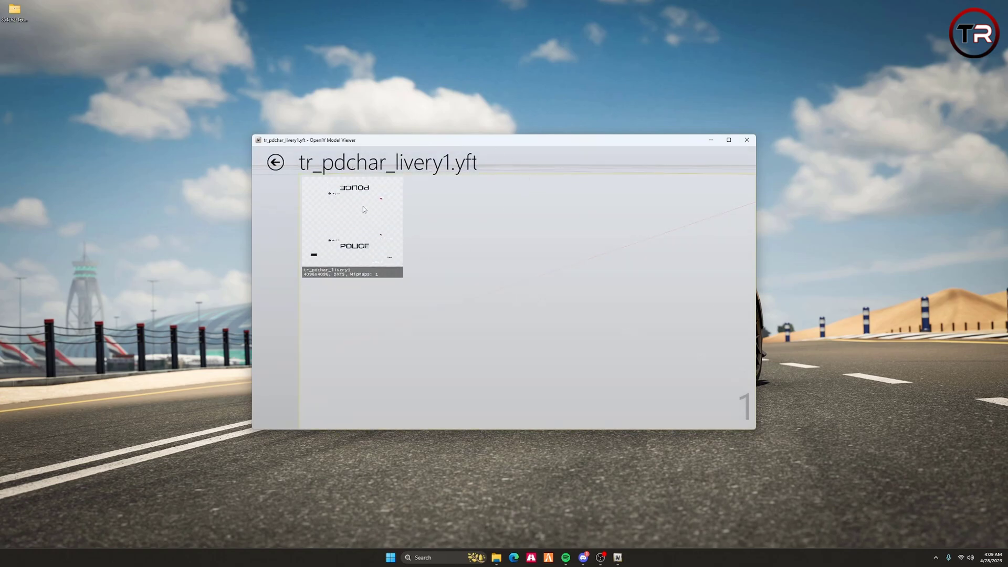
click(746, 140)
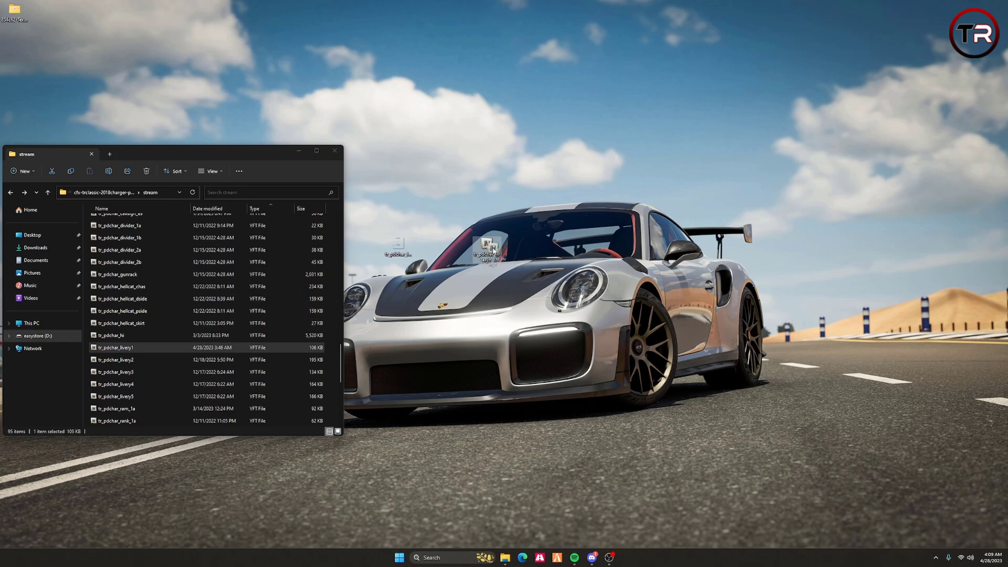
Step: Review the stream folder holding the replaced 106 KB tr_pdchar_livery1 YFT
scroll(up, 3)
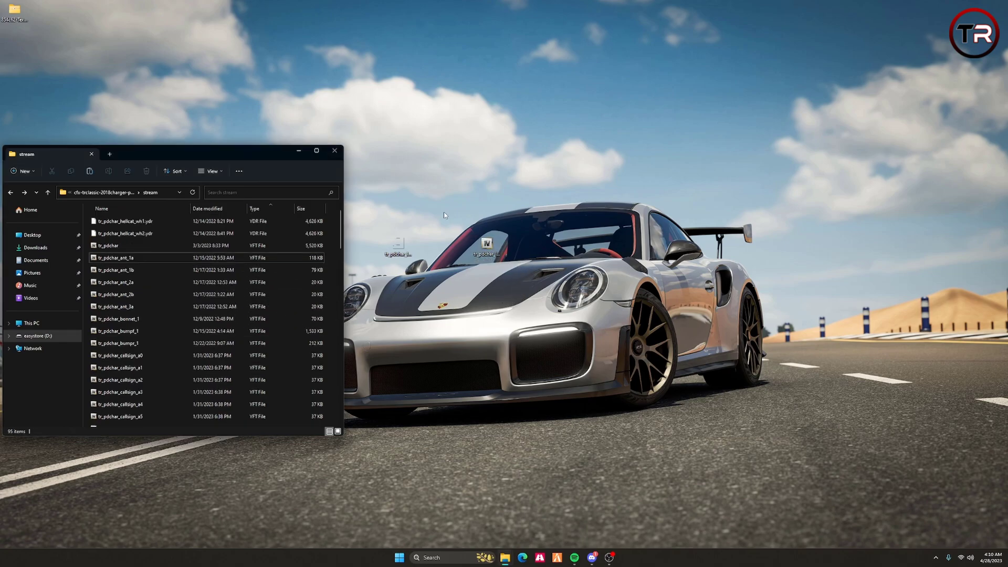
mouse_move(577, 265)
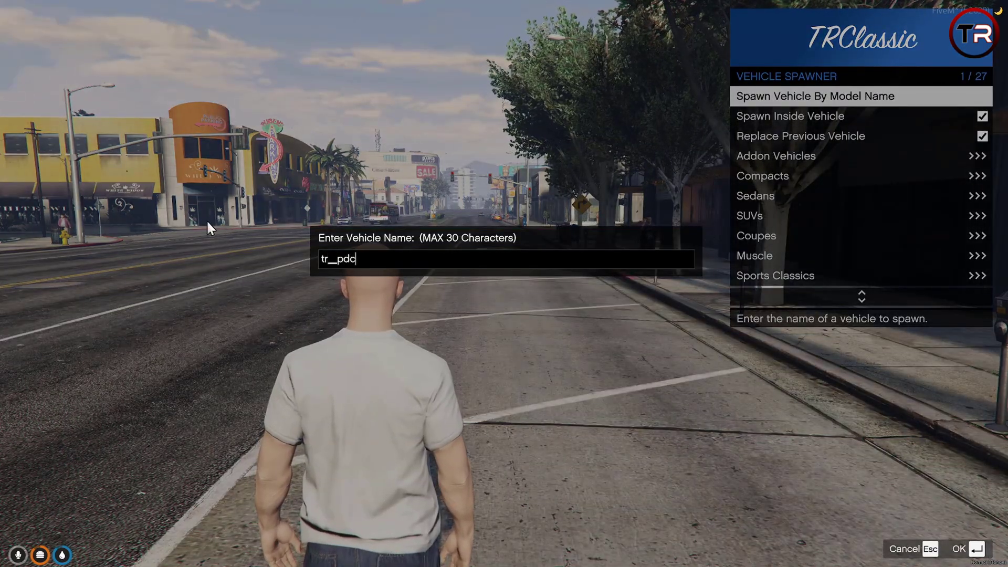
Step: Spawn the tr_pdchar Charger by model name and bring up its Mod Menu
key(Return)
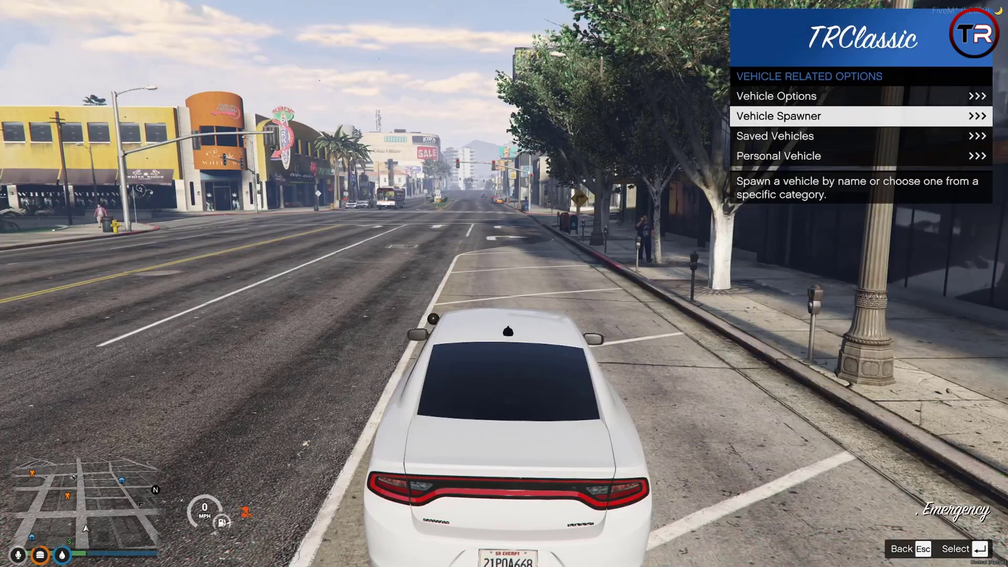
click(776, 95)
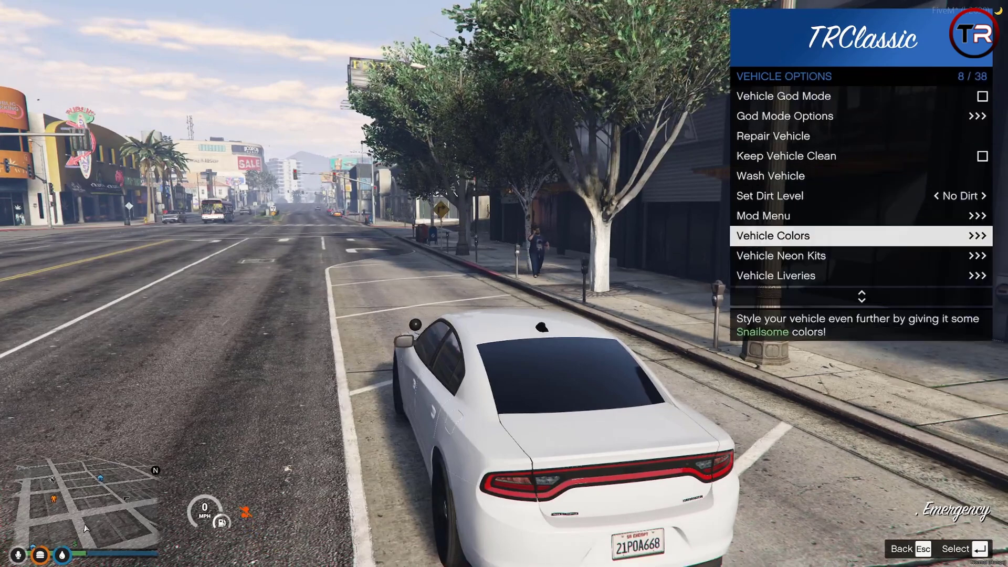
click(775, 275)
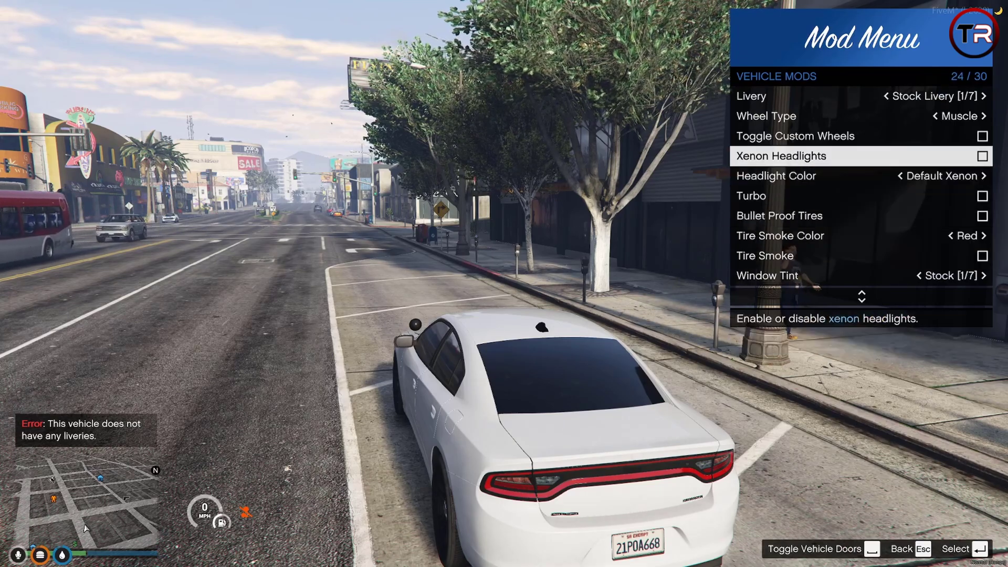
Step: Set the car's Livery to [TR] LSPD Livery [2/7], showing POLICE lettering
key(up)
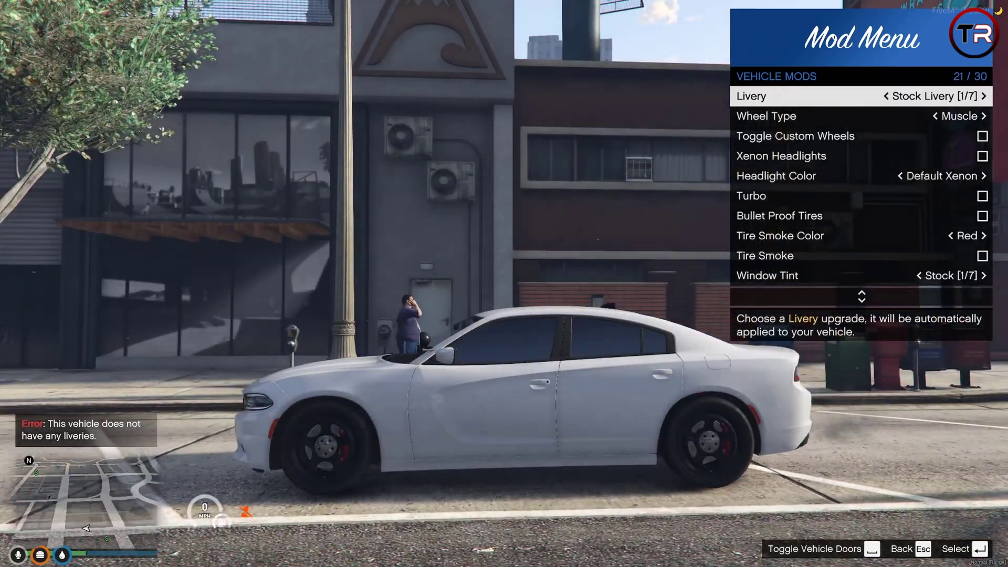
click(983, 96)
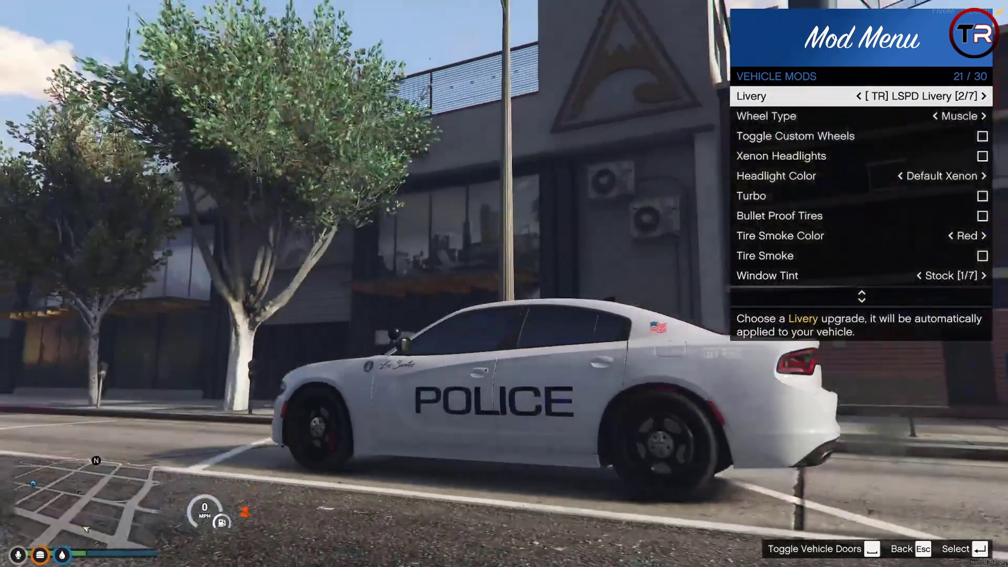